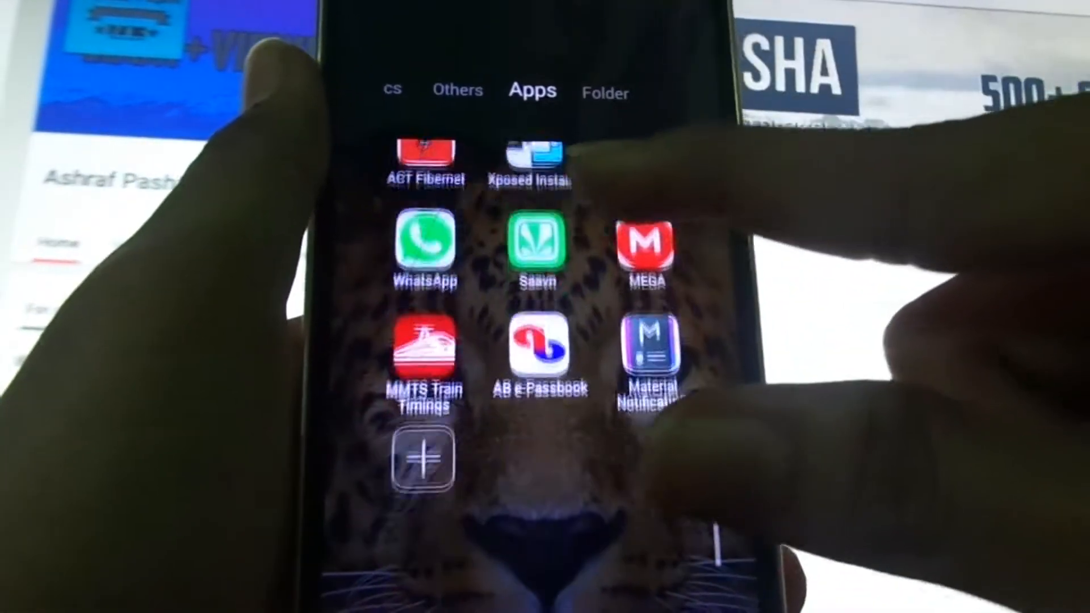
Launch the Flashify app from the Apps drawer.
scroll("up", 3)
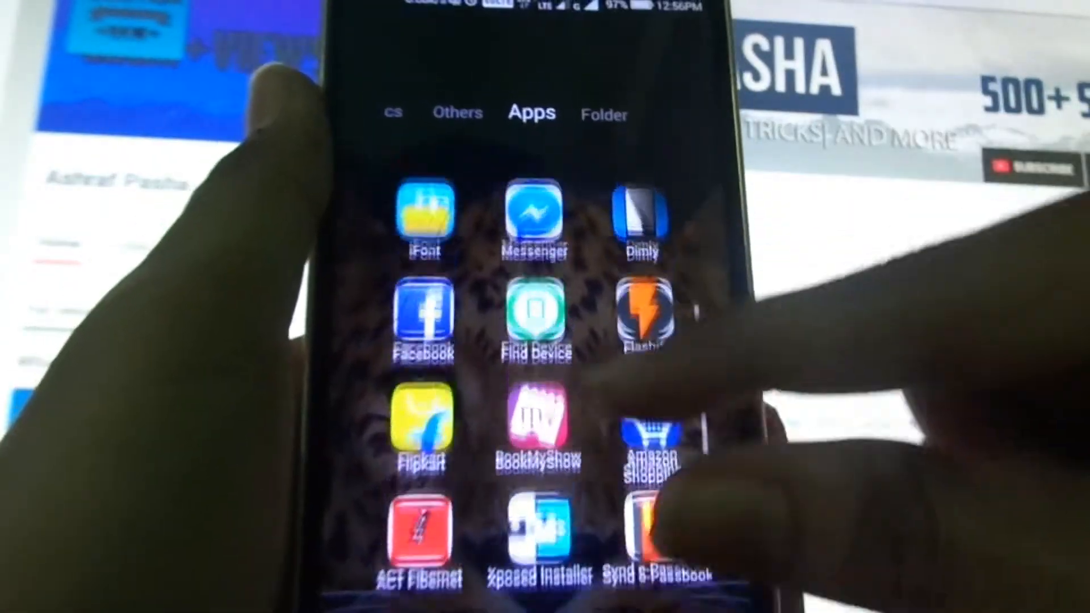
left_click(640, 316)
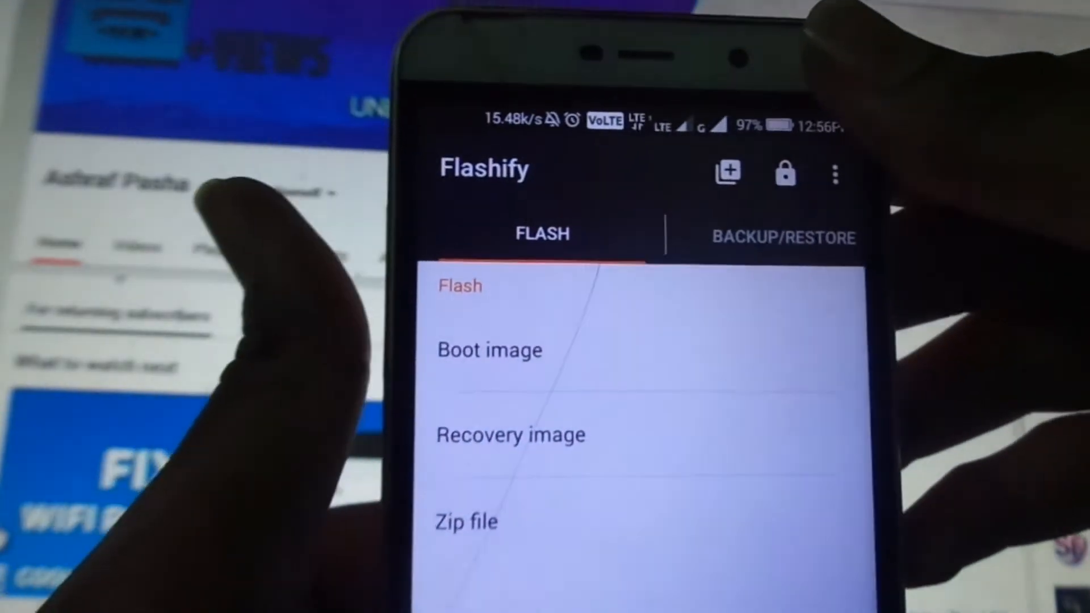
Reboot the phone into TWRP recovery via Flashify's Reboot recovery option.
left_click(835, 174)
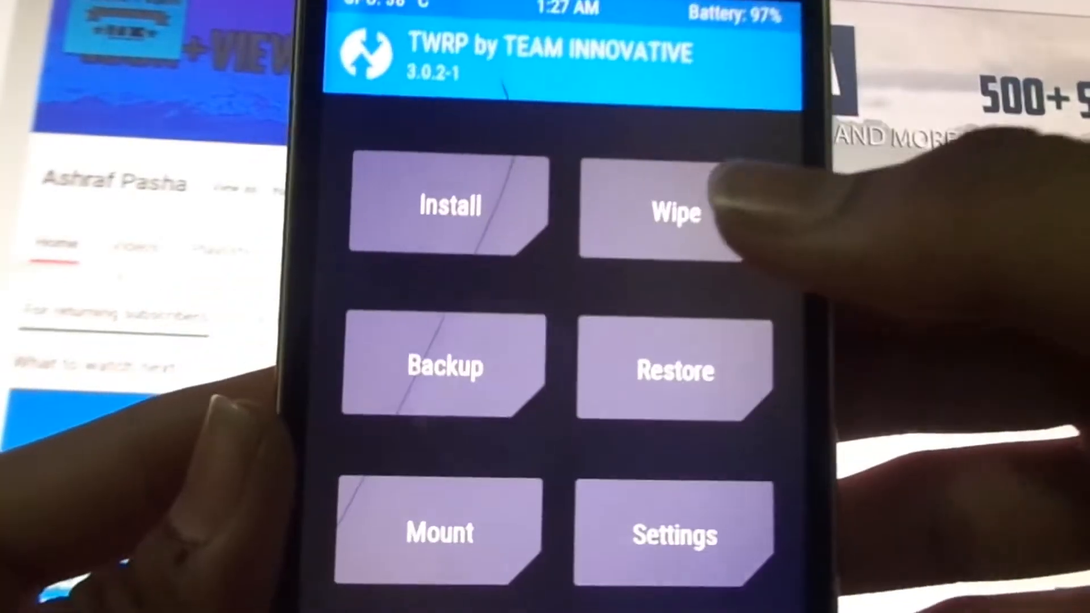
Factory-reset the phone in Wipe, clearing data, cache and Dalvik.
left_click(669, 212)
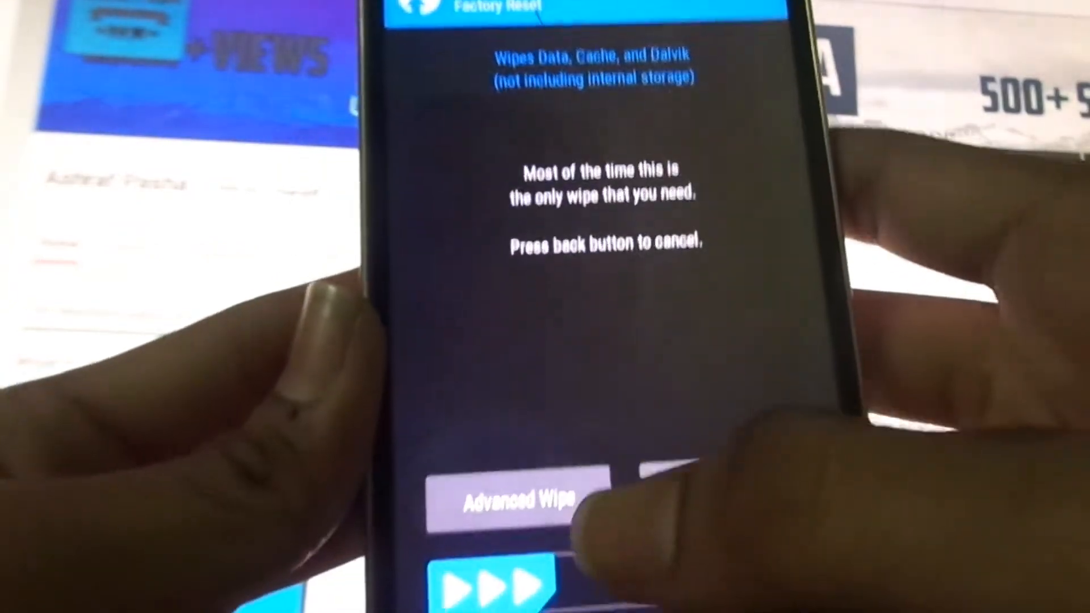
left_click(525, 497)
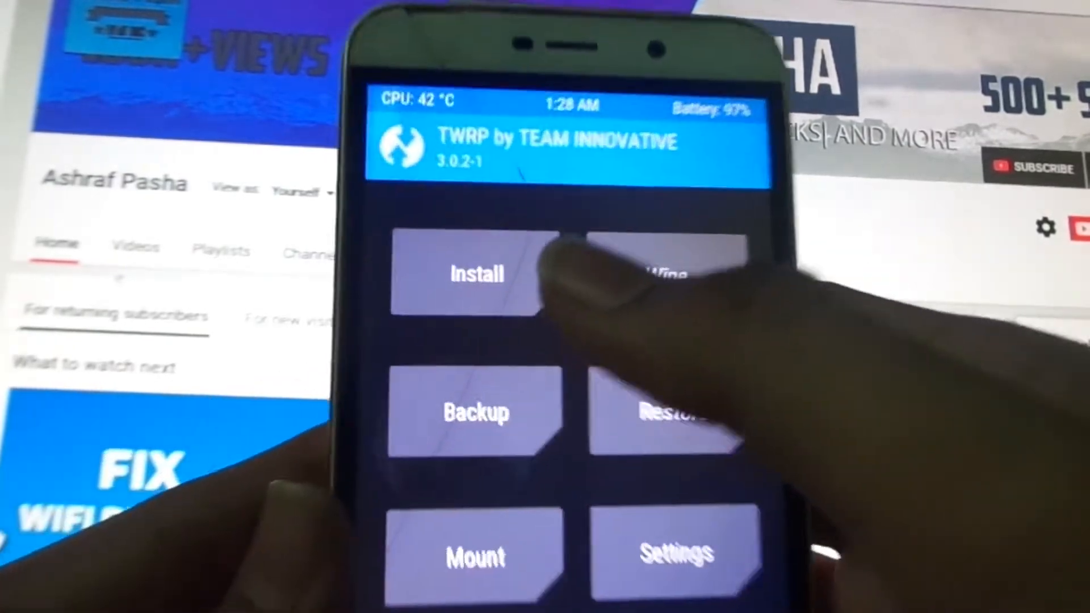
Select MIUI 9 V1 Cn3l.zip from /external_sd/miui 9 for install.
left_click(476, 274)
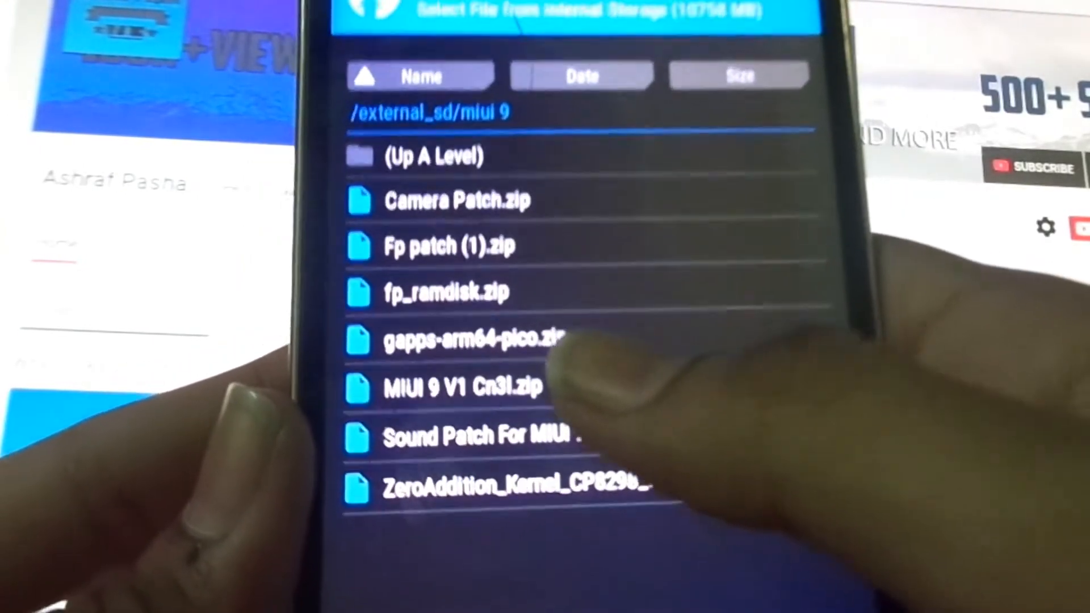
left_click(458, 386)
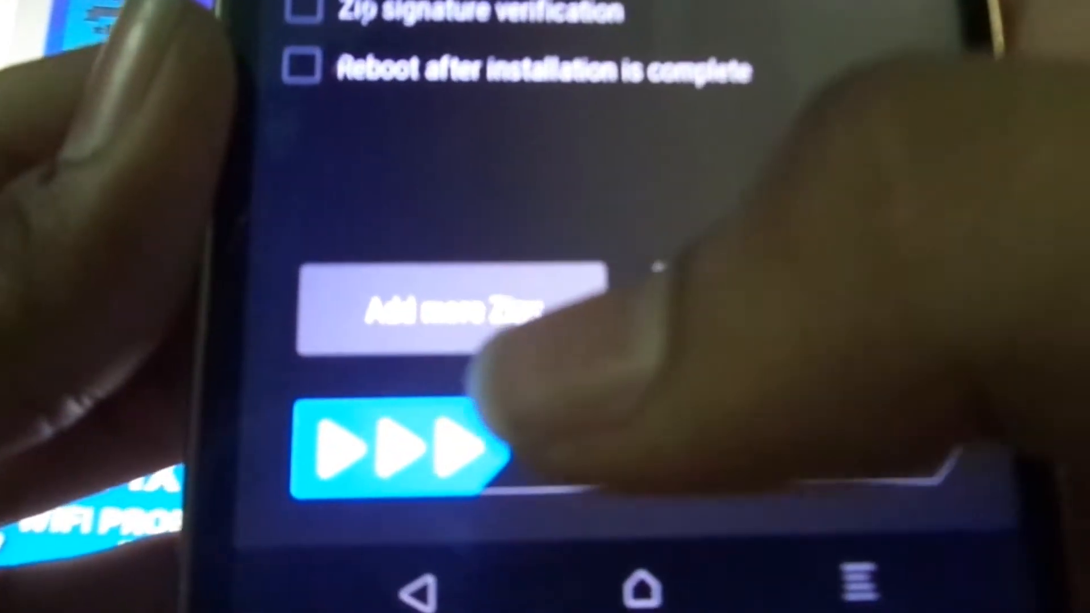